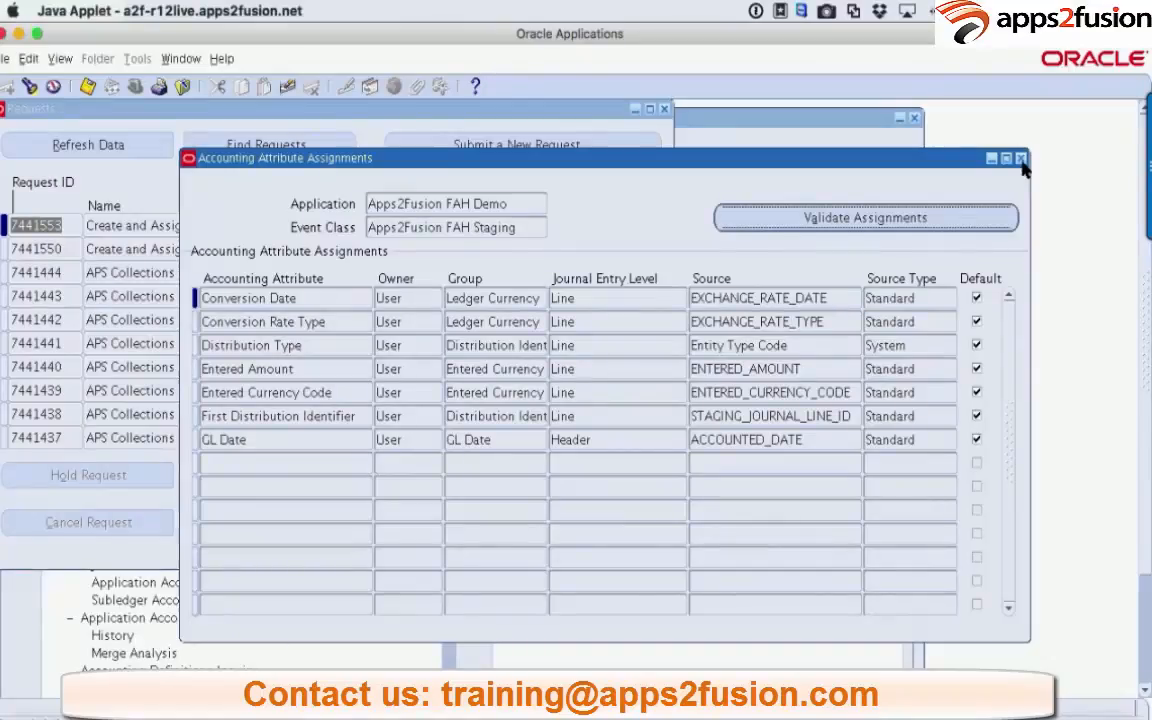
Close Accounting Attribute Assignments and select Journal Line Types in the Navigator.
click(1020, 158)
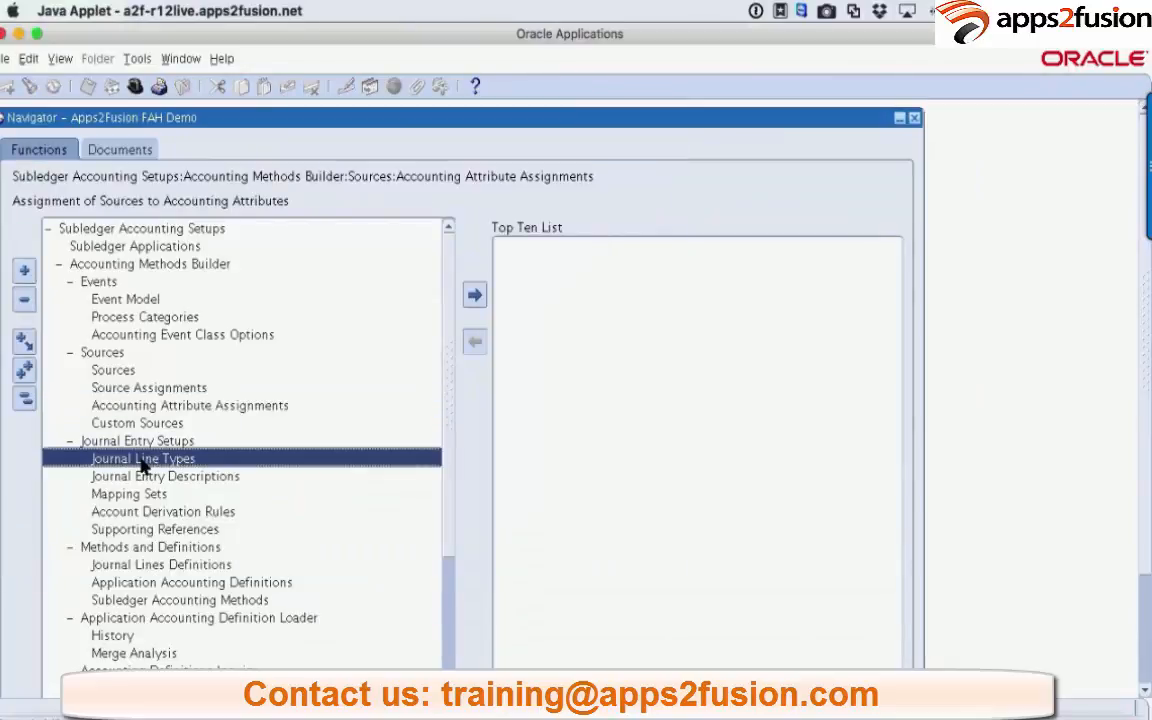
click(142, 458)
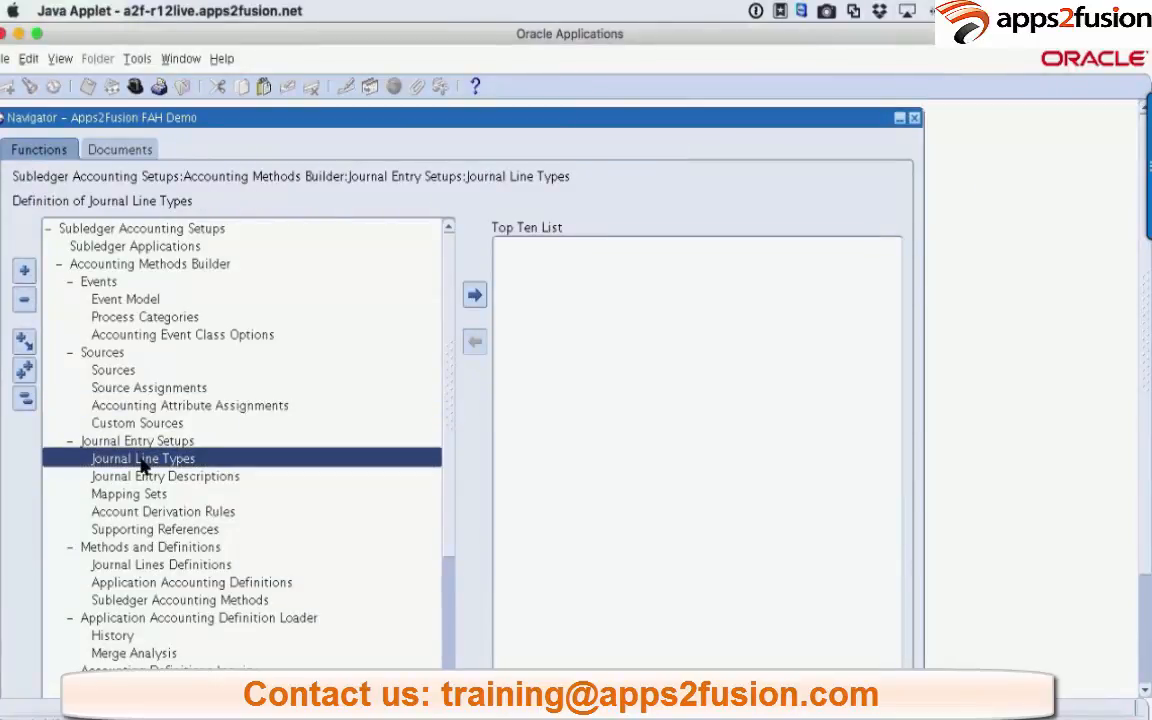
Create a new journal line type with event class Apps2Fusion FAH Staging.
double_click(144, 458)
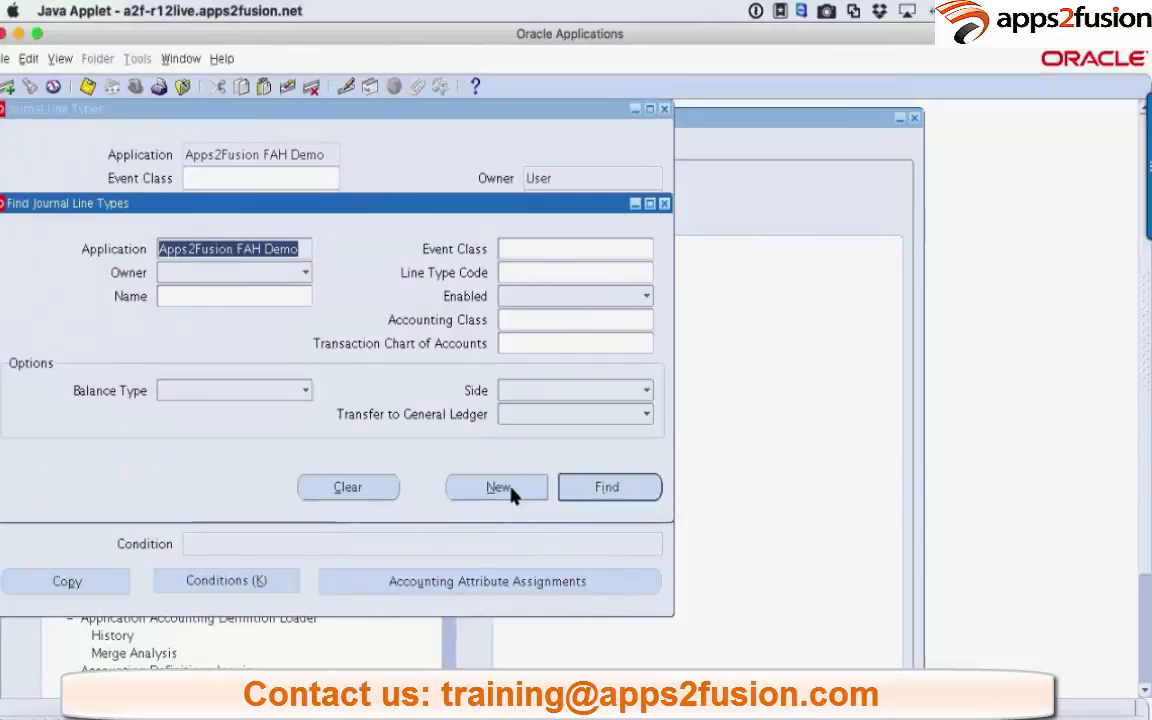
click(496, 488)
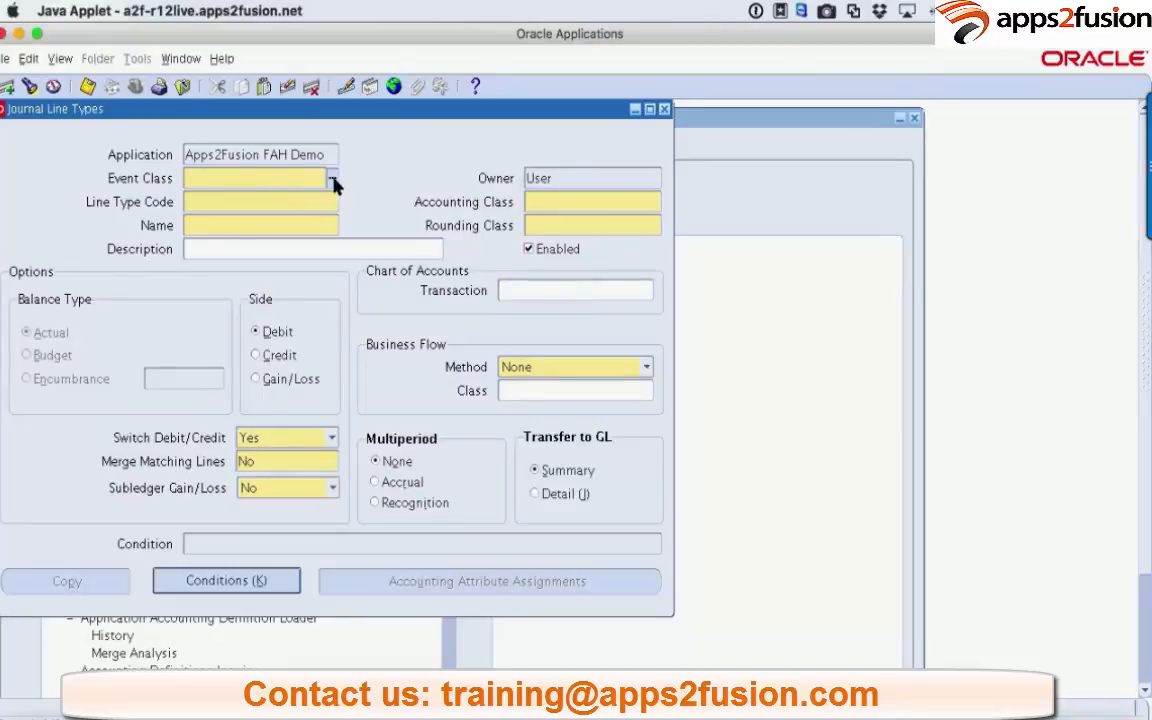
click(332, 178)
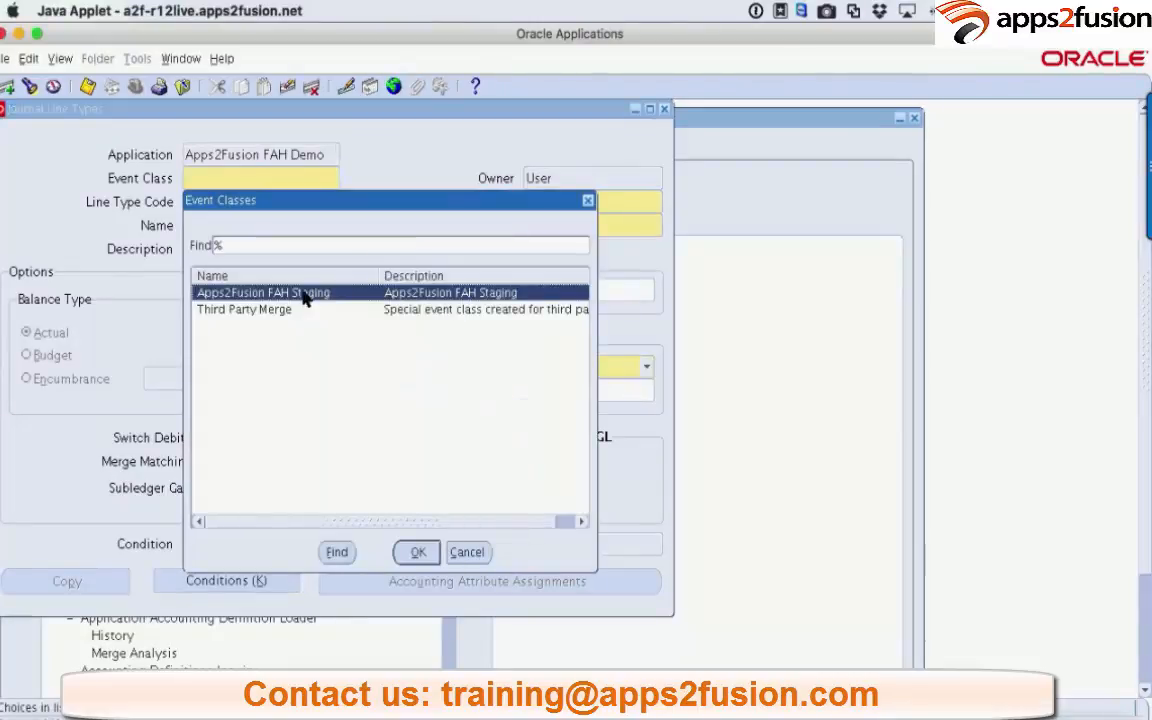
click(416, 552)
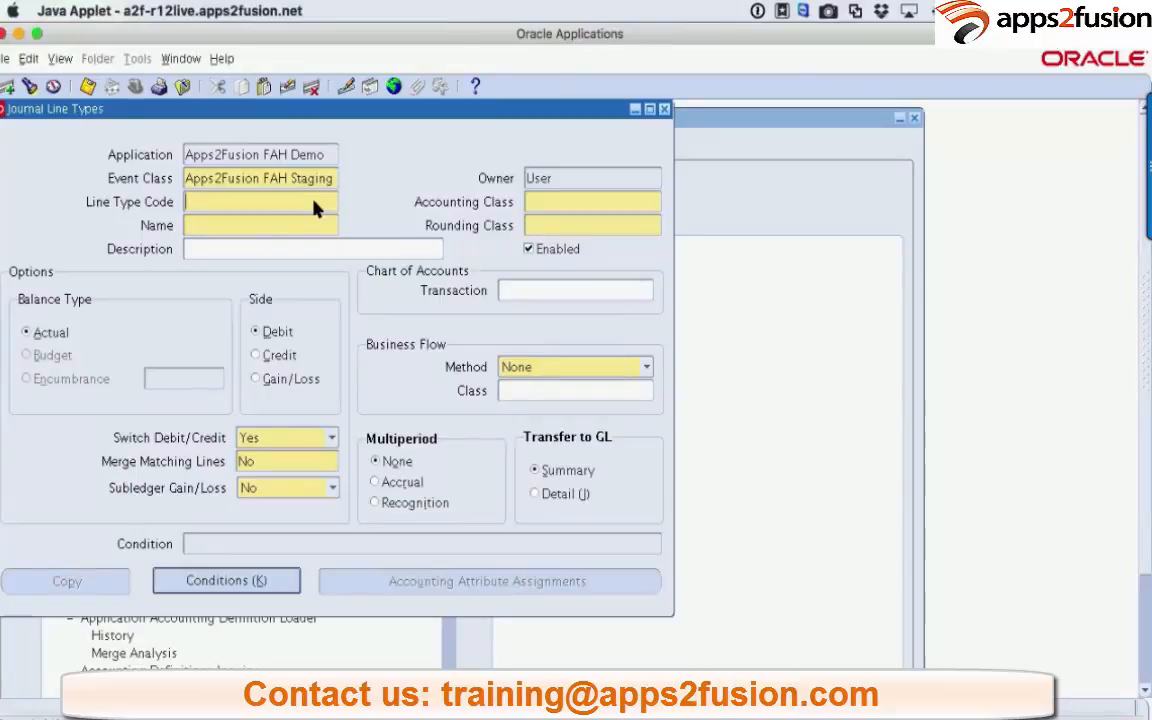
Set line type code XXA2F_TRX_DR with Miscellaneous accounting class.
click(260, 200)
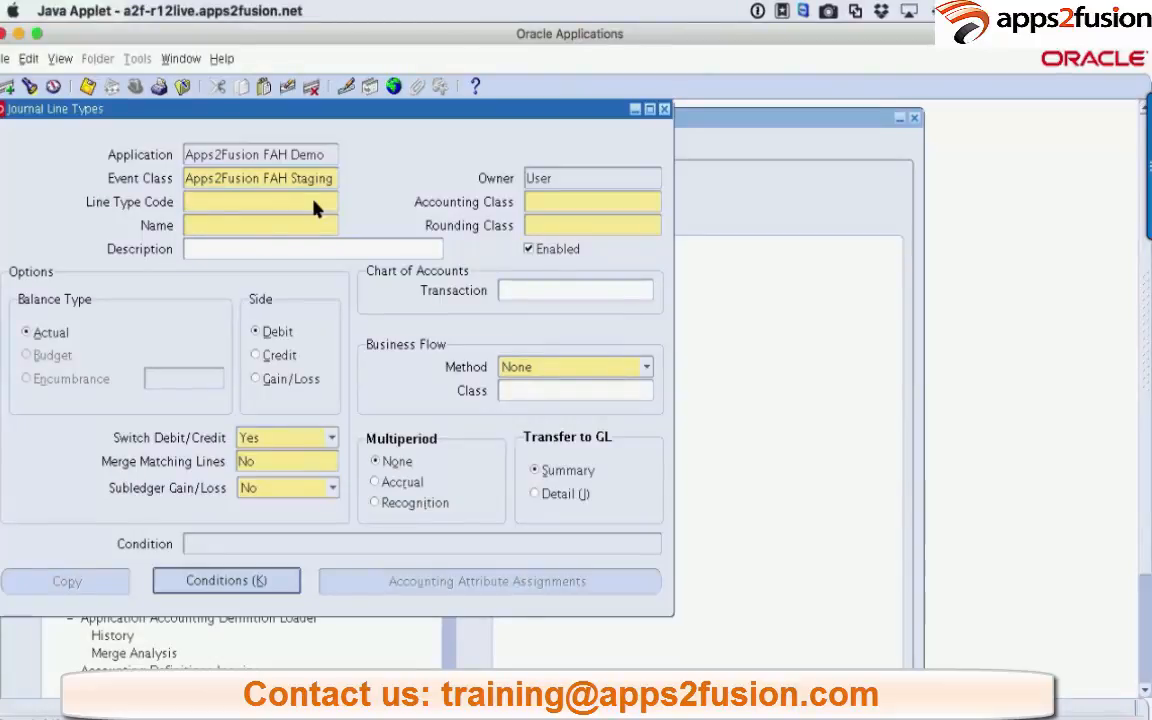
text(XXA2F)
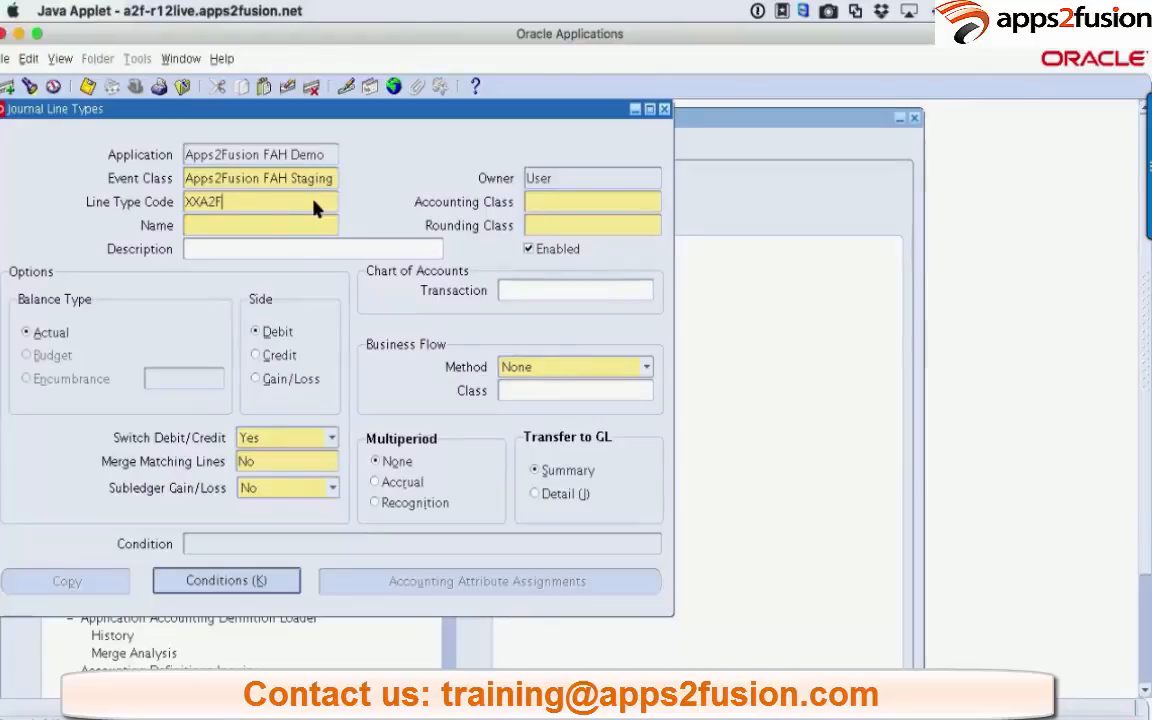
text(_)
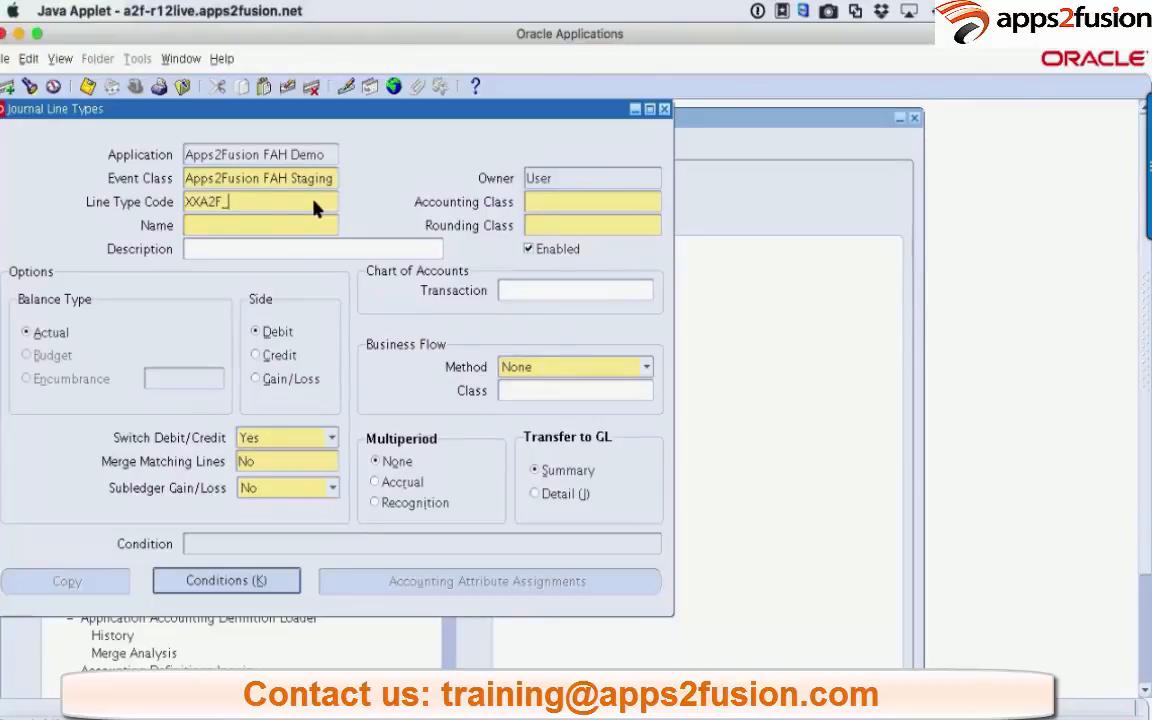
text(ST)
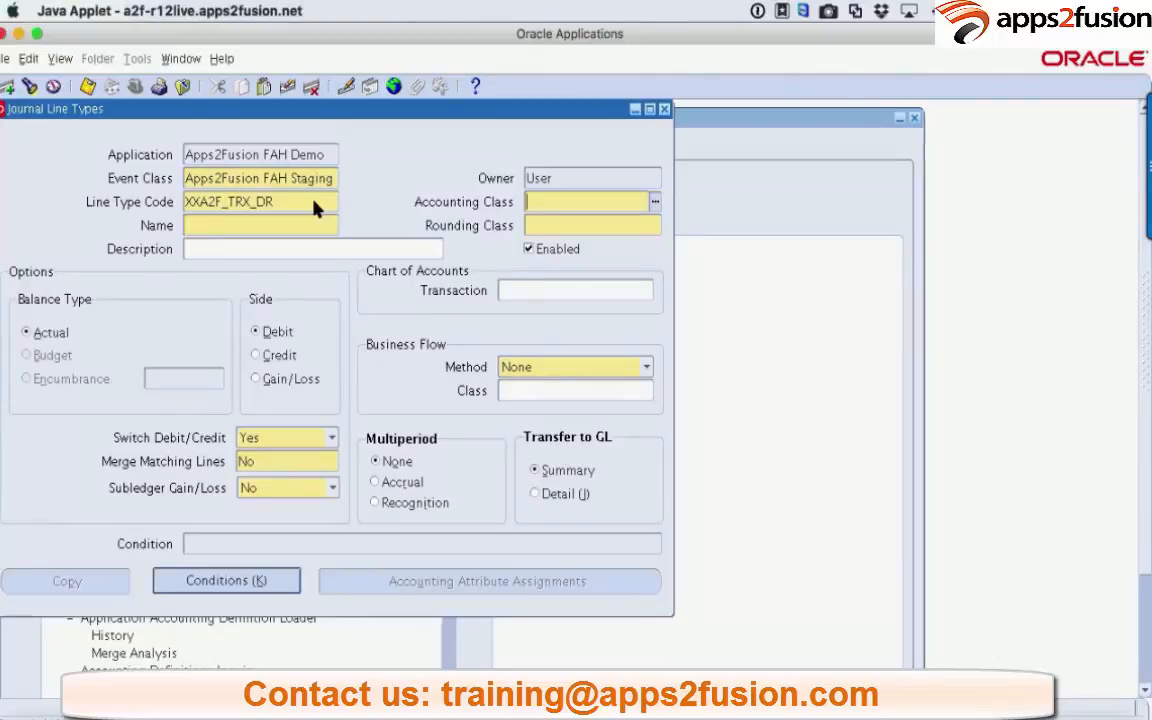
text(mis)
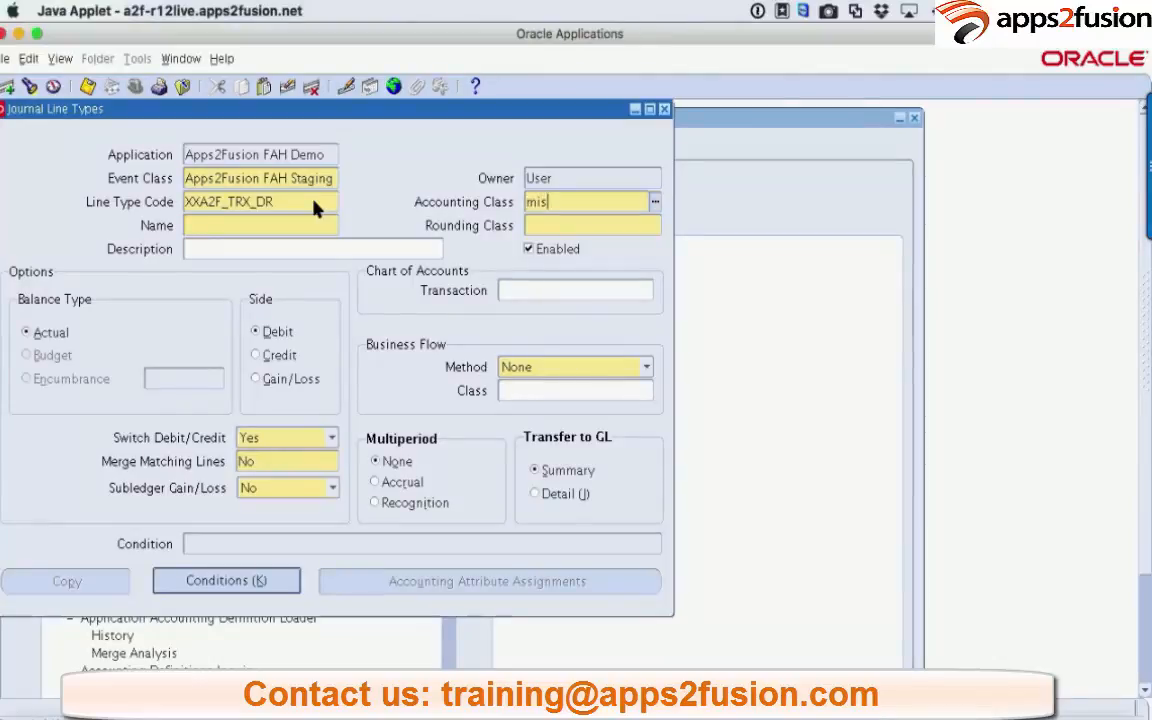
click(656, 200)
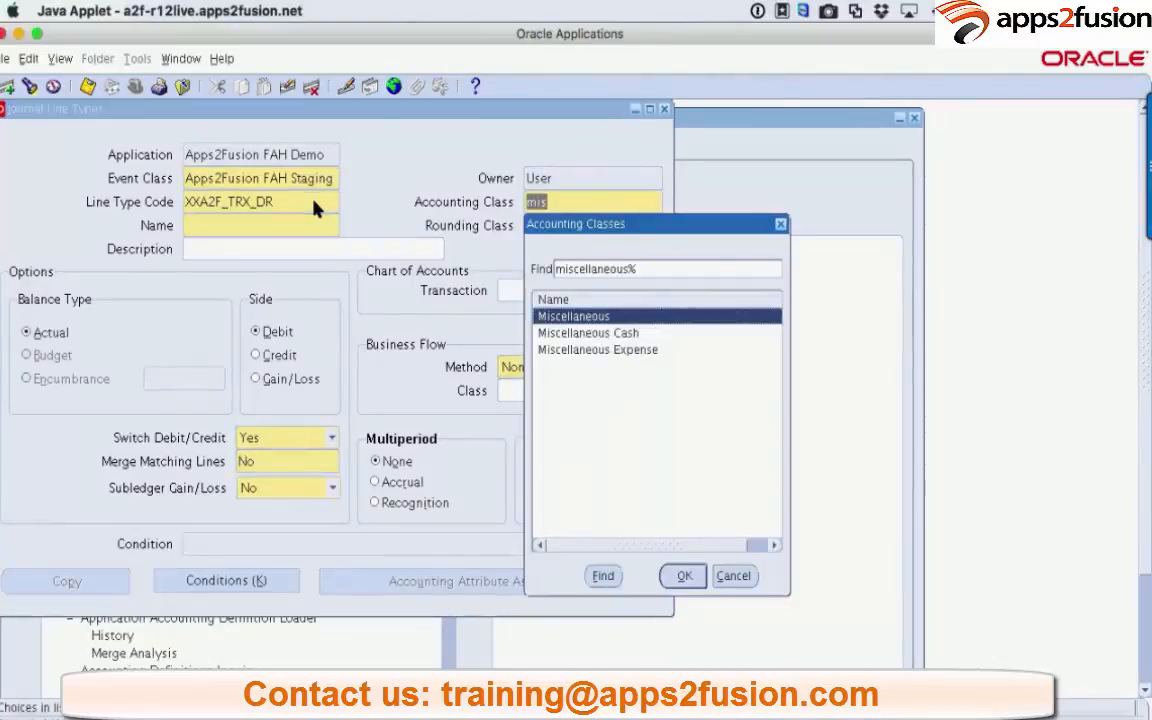
click(684, 576)
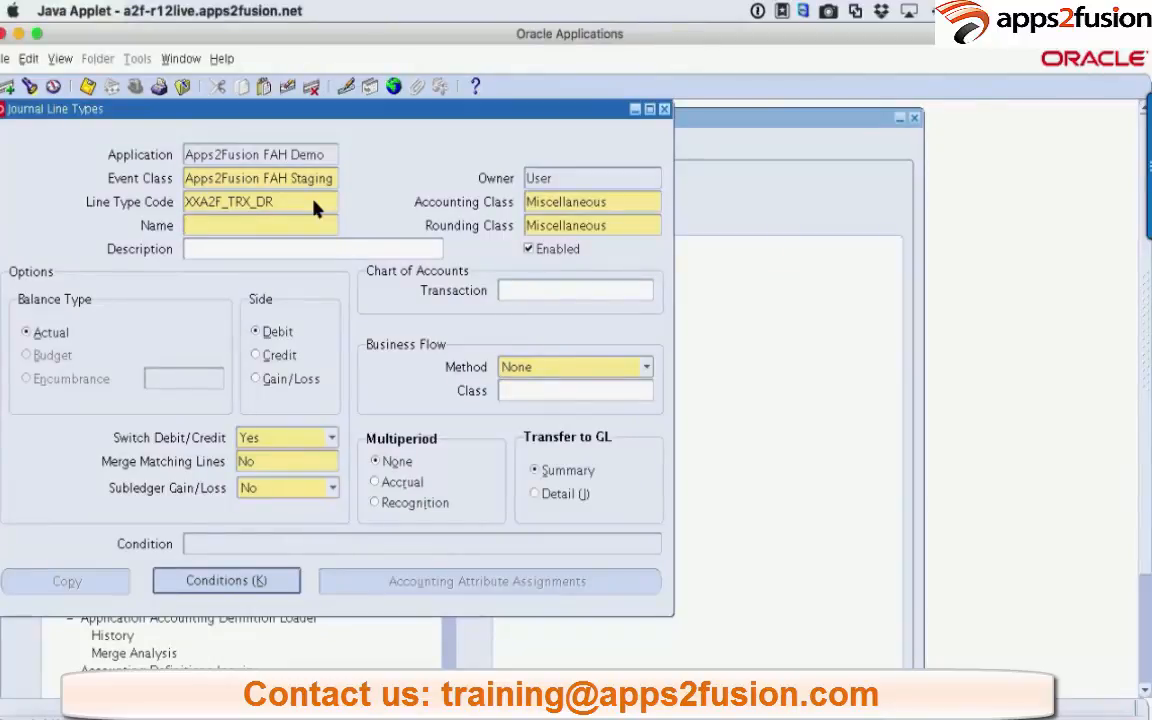
Name the line type Apps2Fusion Trx Debit.
click(260, 224)
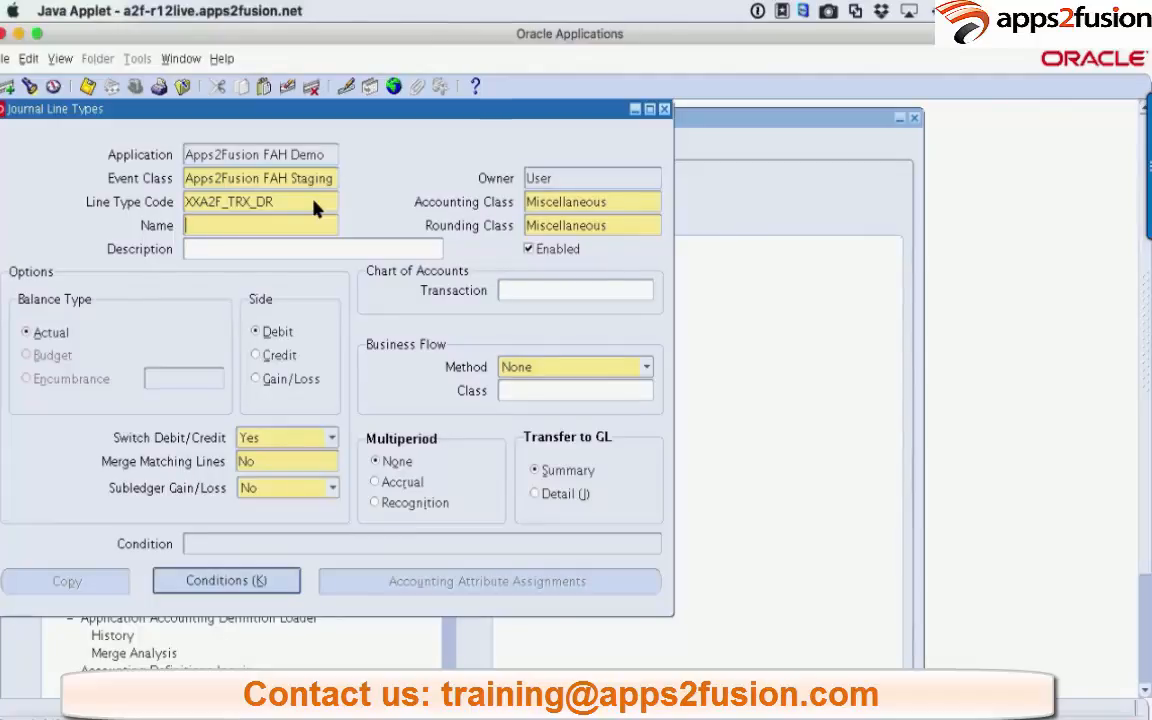
text(Apps2Fusion Trx)
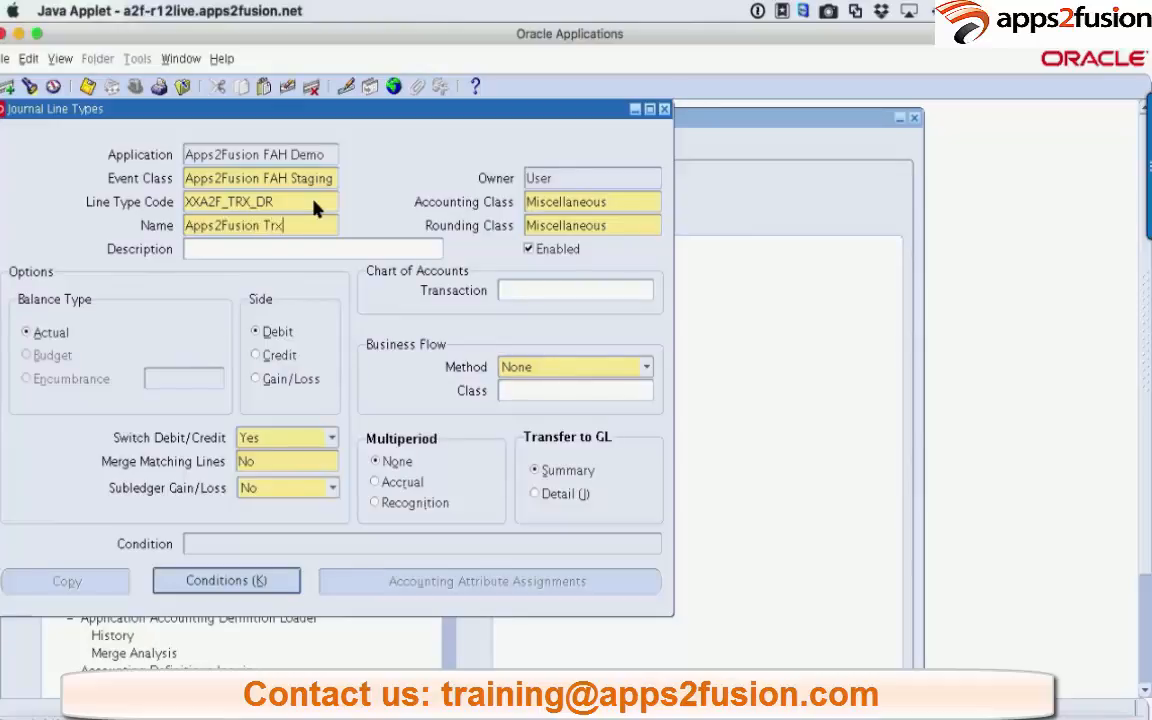
text(Debit)
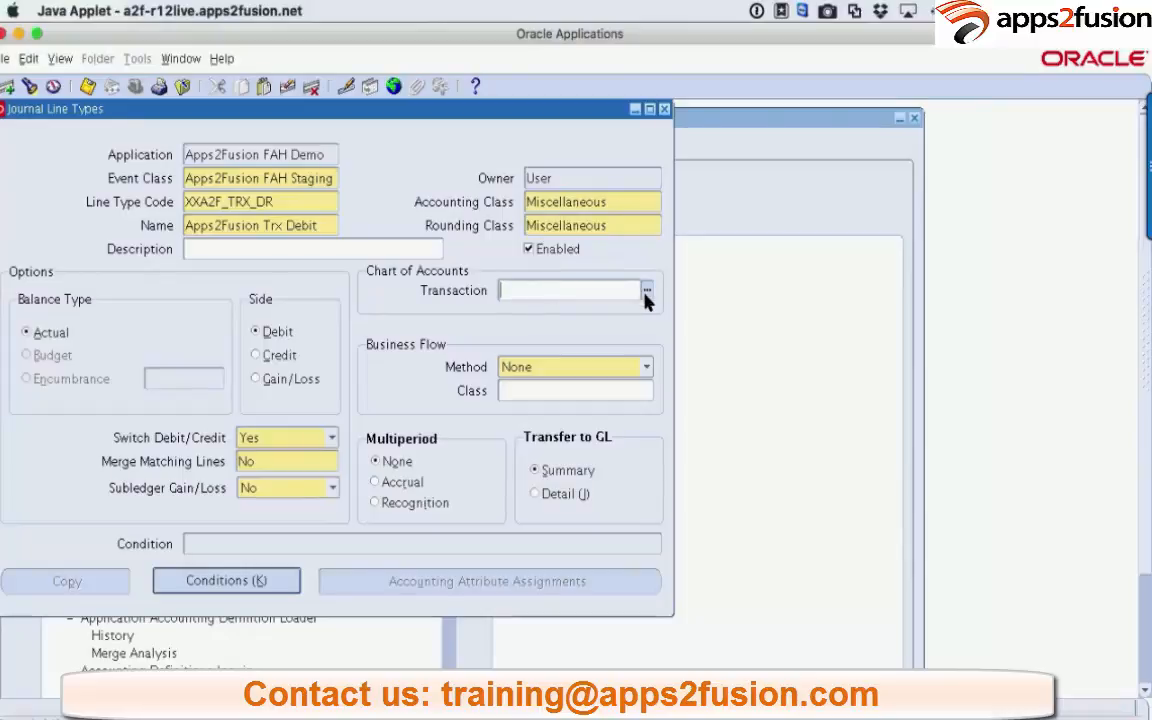
click(648, 290)
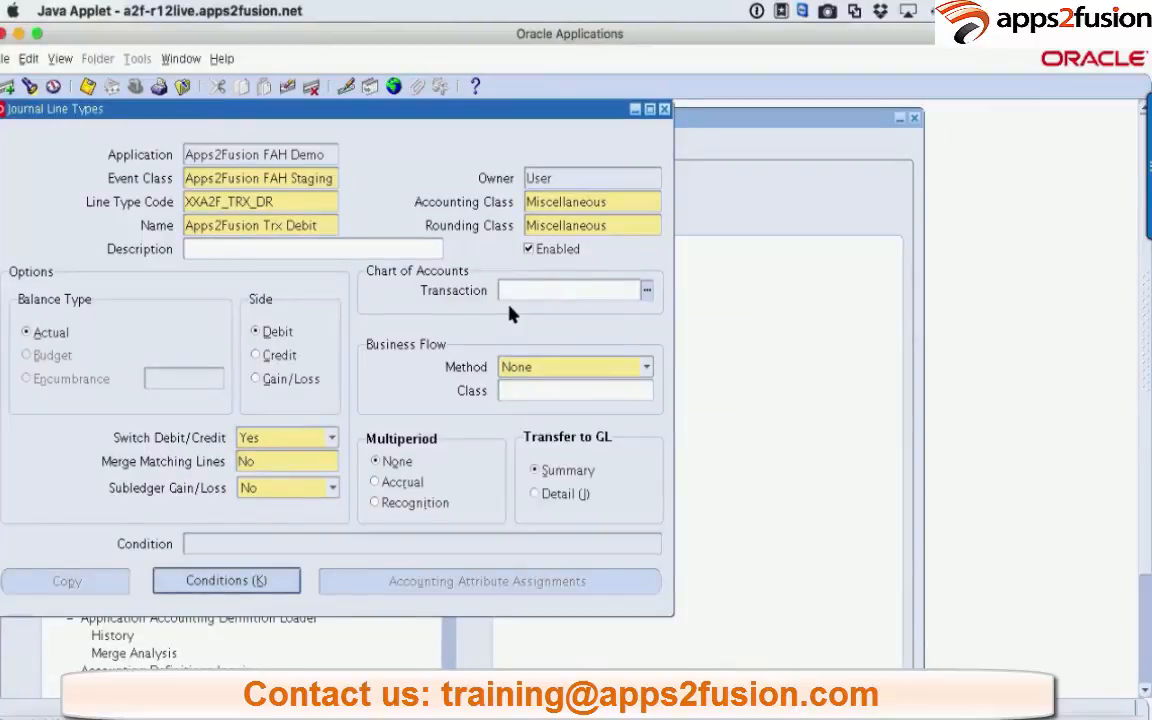
mouse_move(500, 308)
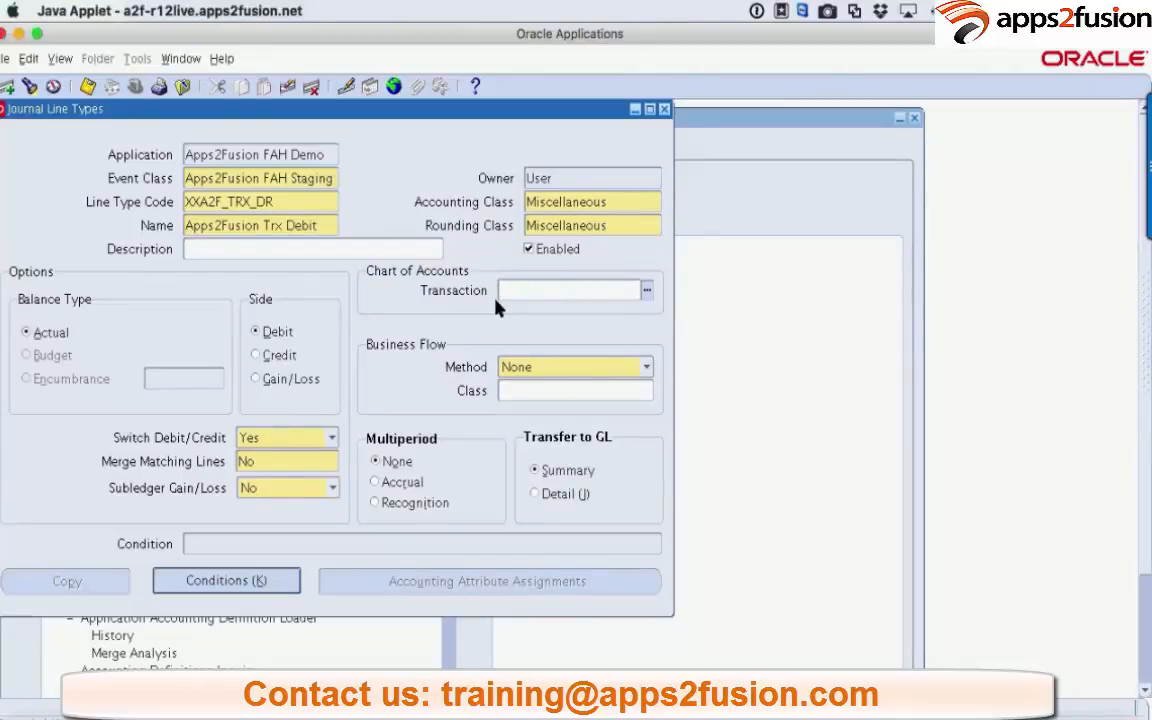
mouse_move(502, 292)
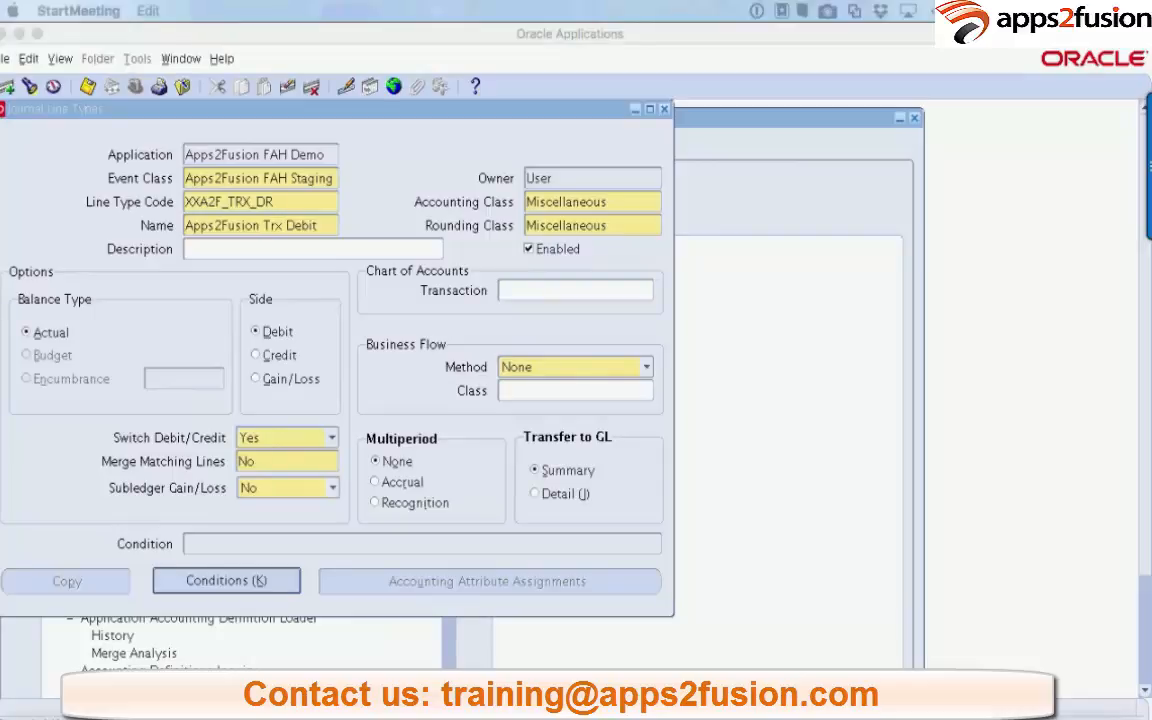
mouse_move(270, 560)
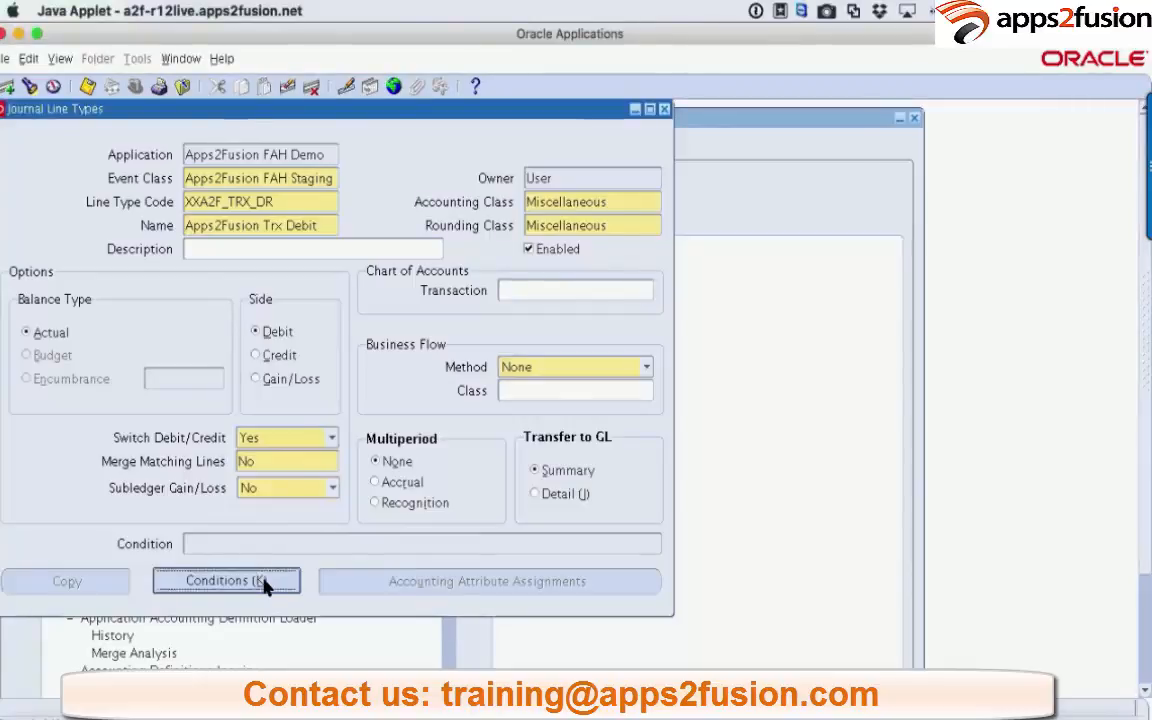
Browse the Source Names list in Conditions, then reopen Conditions with no rows entered.
click(224, 580)
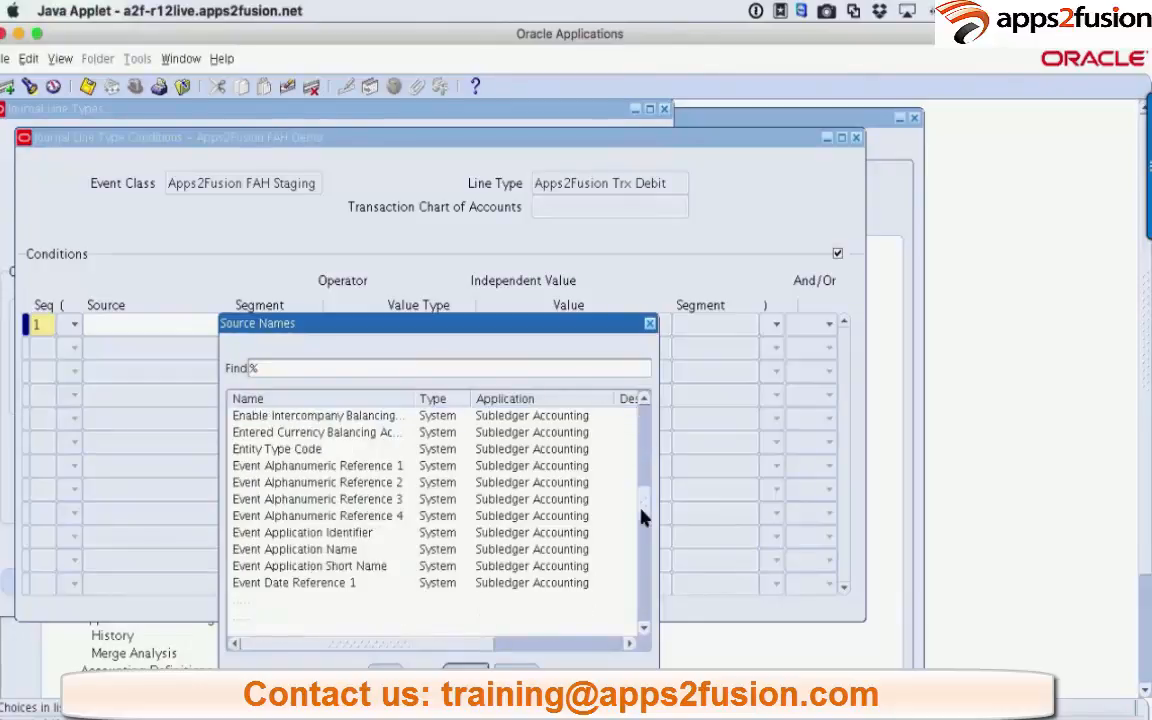
scroll(down, 3)
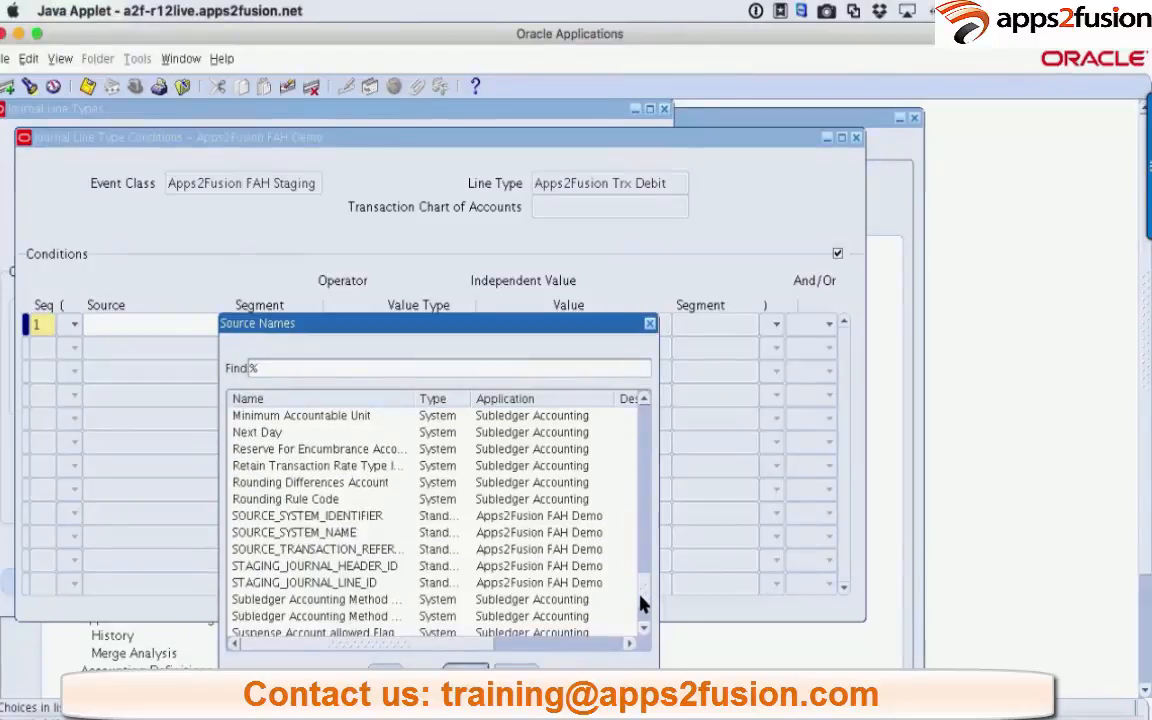
scroll(down, 3)
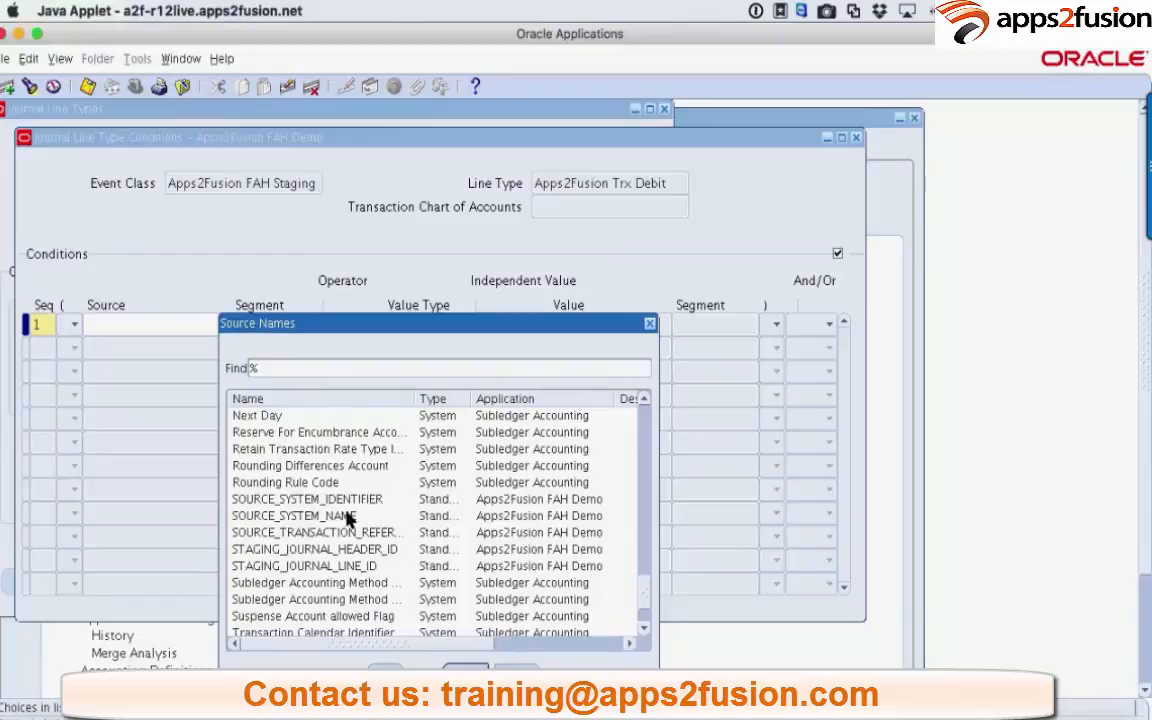
click(292, 516)
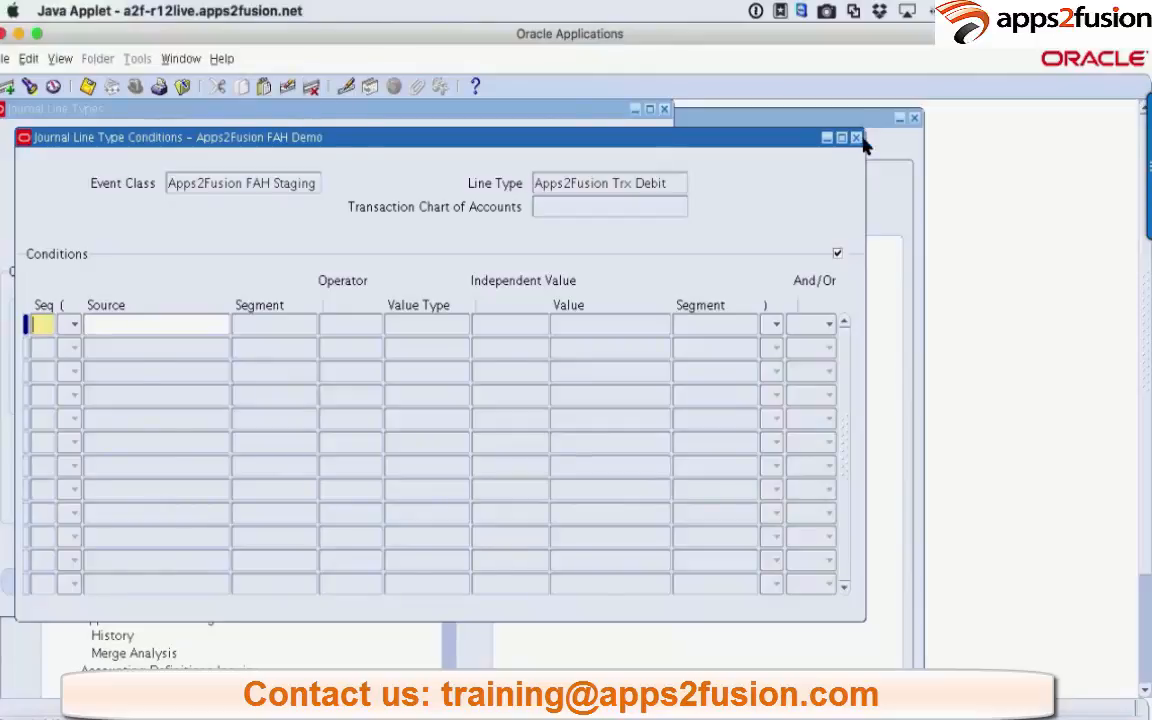
click(856, 136)
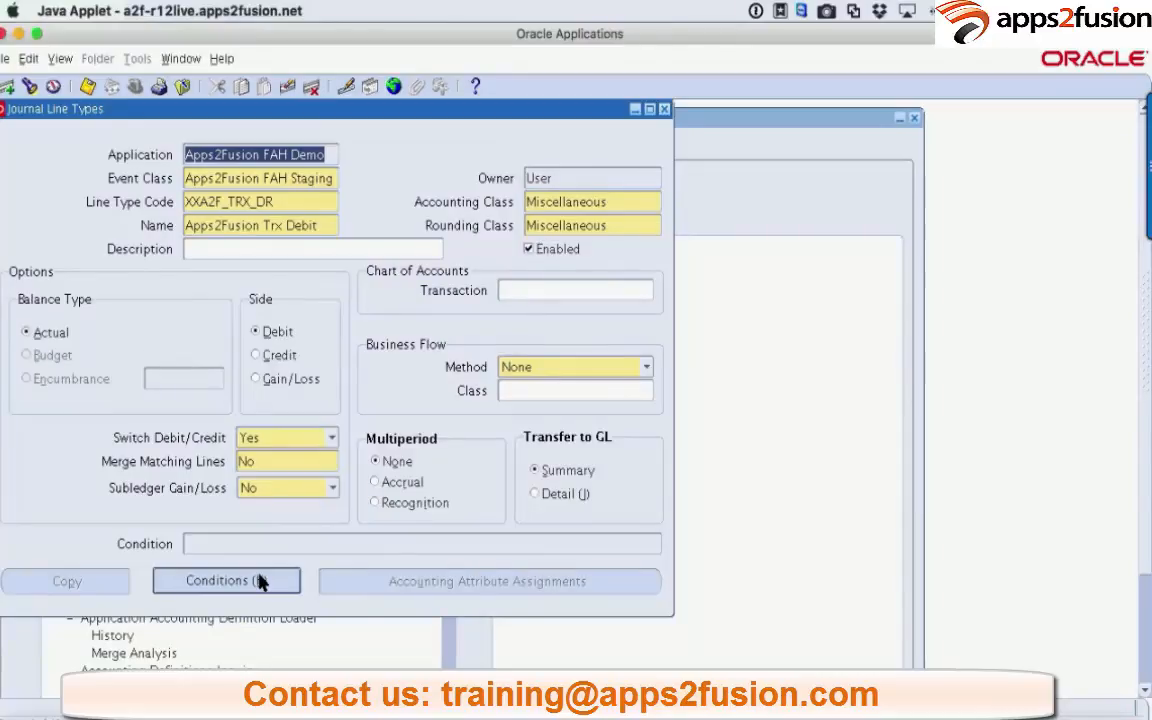
click(224, 580)
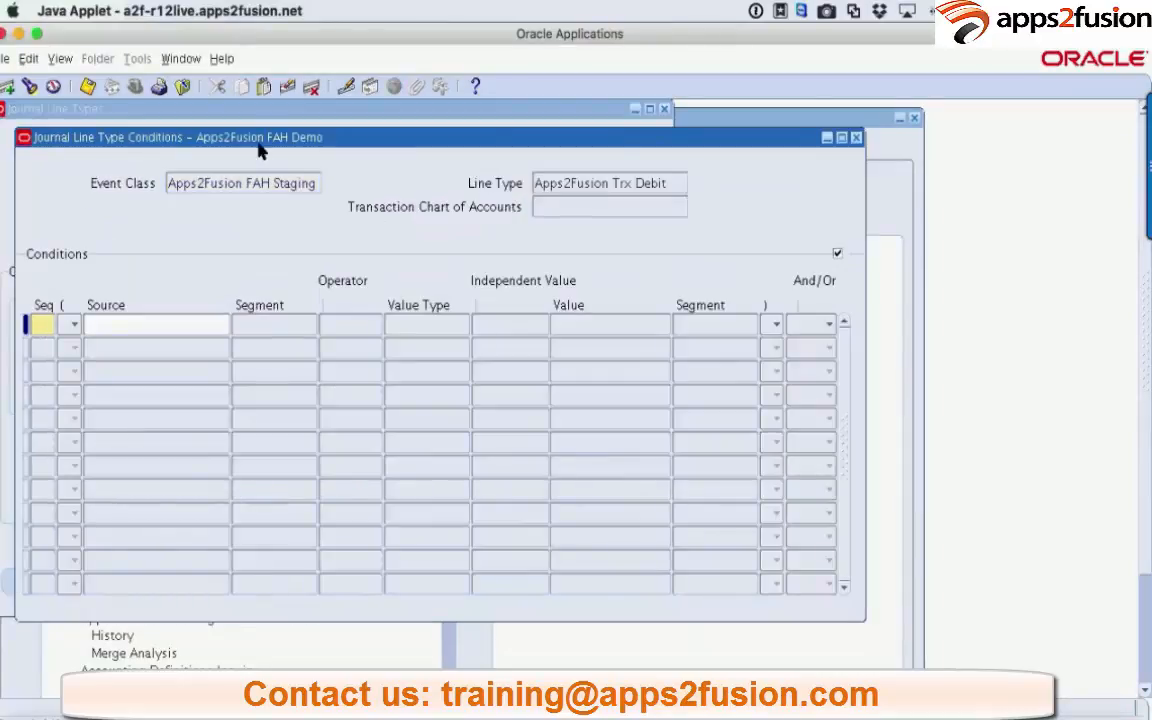